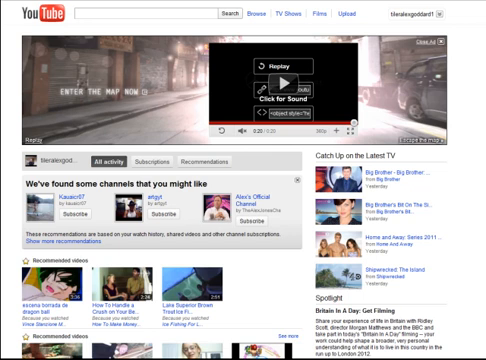
{"action": "mouse_move", "coordinate": [477, 78]}
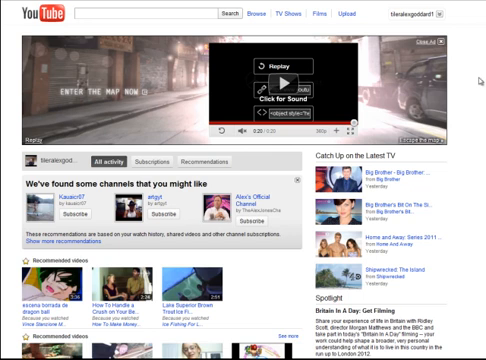
{"action": "mouse_move", "coordinate": [477, 80]}
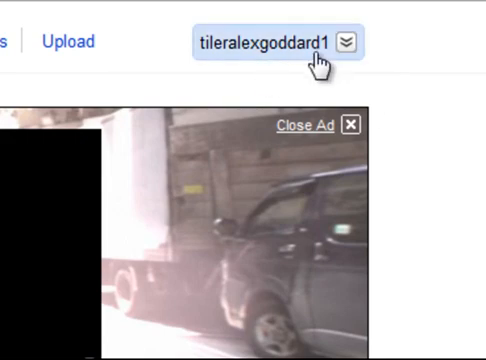
Step: Reach the Profile Setup page in Account Settings via the account menu
{"action": "left_click", "coordinate": [349, 42]}
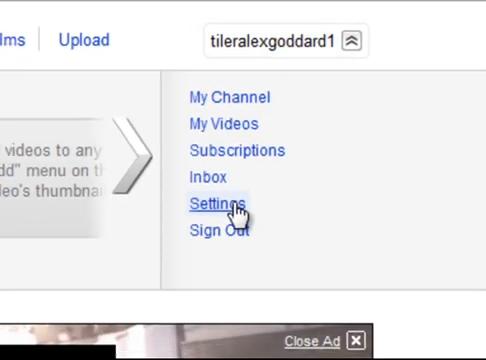
{"action": "left_click", "coordinate": [212, 207]}
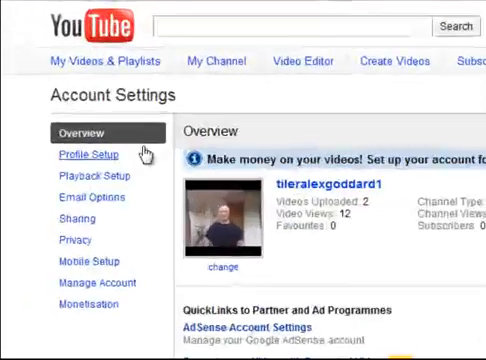
{"action": "left_click", "coordinate": [85, 155]}
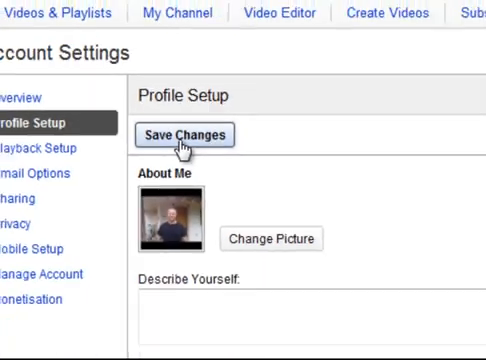
Step: Attempt to save the profile, then select 'Do not display my age' after the warning
{"action": "left_click", "coordinate": [184, 135]}
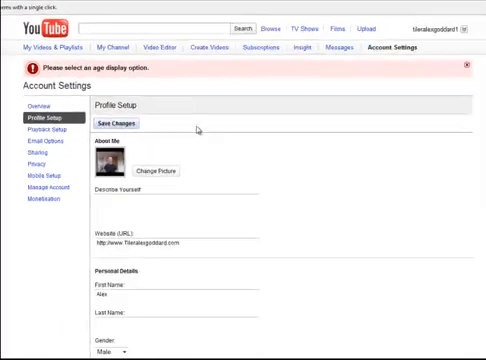
{"action": "scroll", "scroll_direction": "down", "scroll_amount": 3}
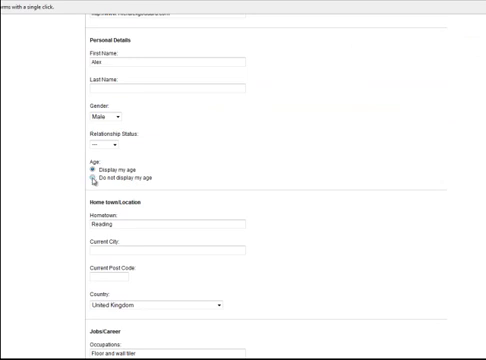
{"action": "left_click", "coordinate": [89, 181]}
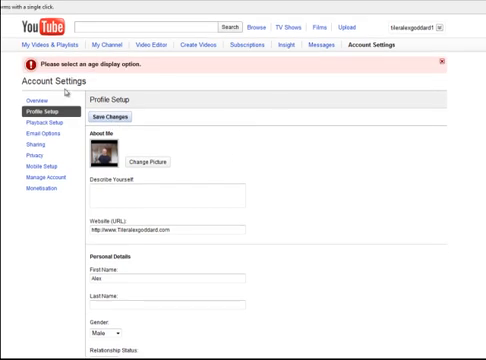
{"action": "mouse_move", "coordinate": [211, 85]}
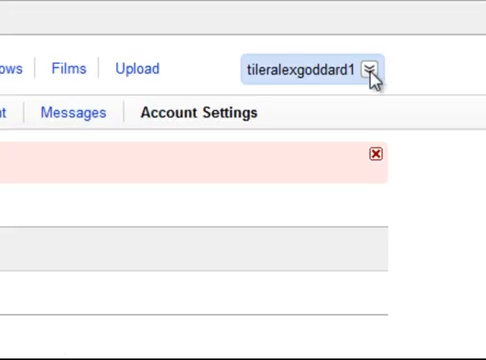
{"action": "mouse_move", "coordinate": [285, 48]}
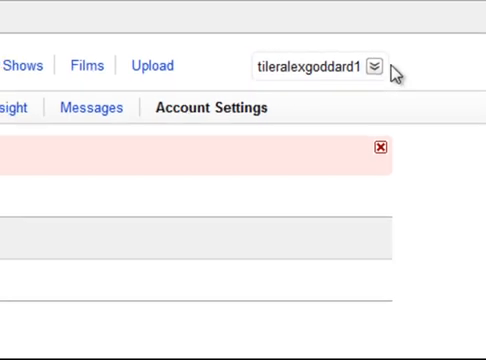
{"action": "left_click", "coordinate": [375, 65]}
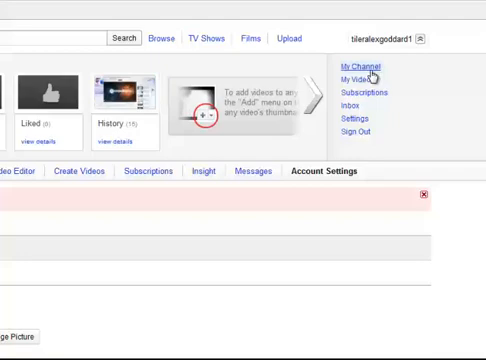
{"action": "left_click", "coordinate": [360, 67]}
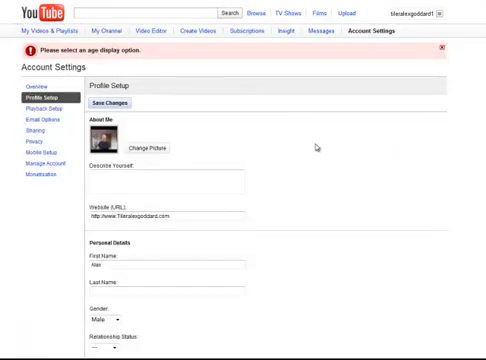
{"action": "scroll", "scroll_direction": "down", "scroll_amount": 3}
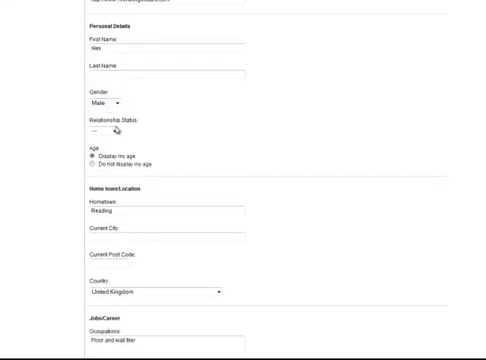
{"action": "scroll", "scroll_direction": "down", "scroll_amount": 3}
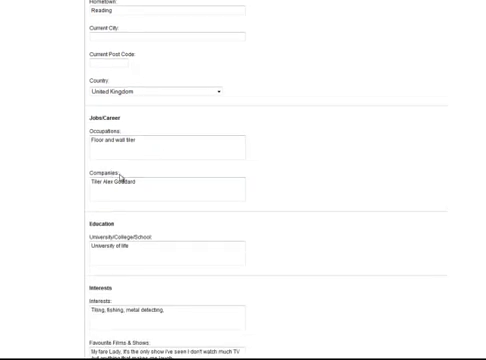
{"action": "scroll", "scroll_direction": "down", "scroll_amount": 3}
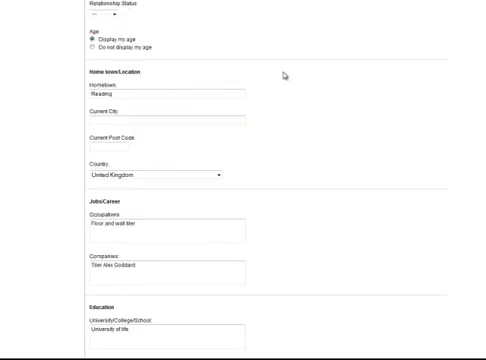
{"action": "mouse_move", "coordinate": [398, 90]}
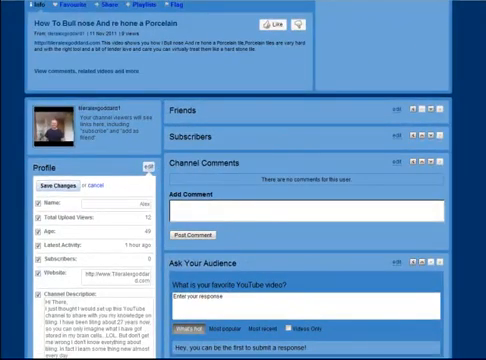
Step: Save the edited Profile box so the description, films and music details show on the channel page
{"action": "scroll", "scroll_direction": "down", "scroll_amount": 3}
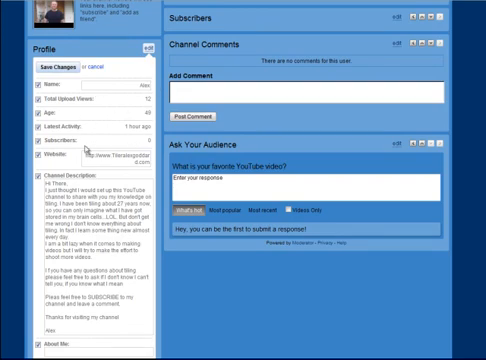
{"action": "scroll", "scroll_direction": "down", "scroll_amount": 3}
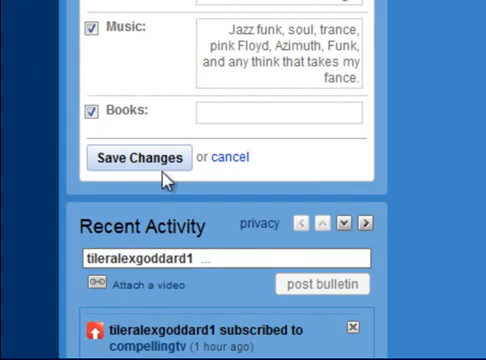
{"action": "left_click", "coordinate": [143, 158]}
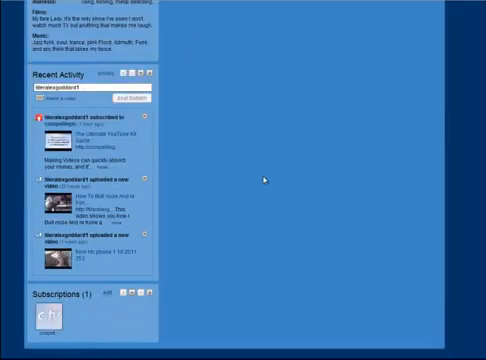